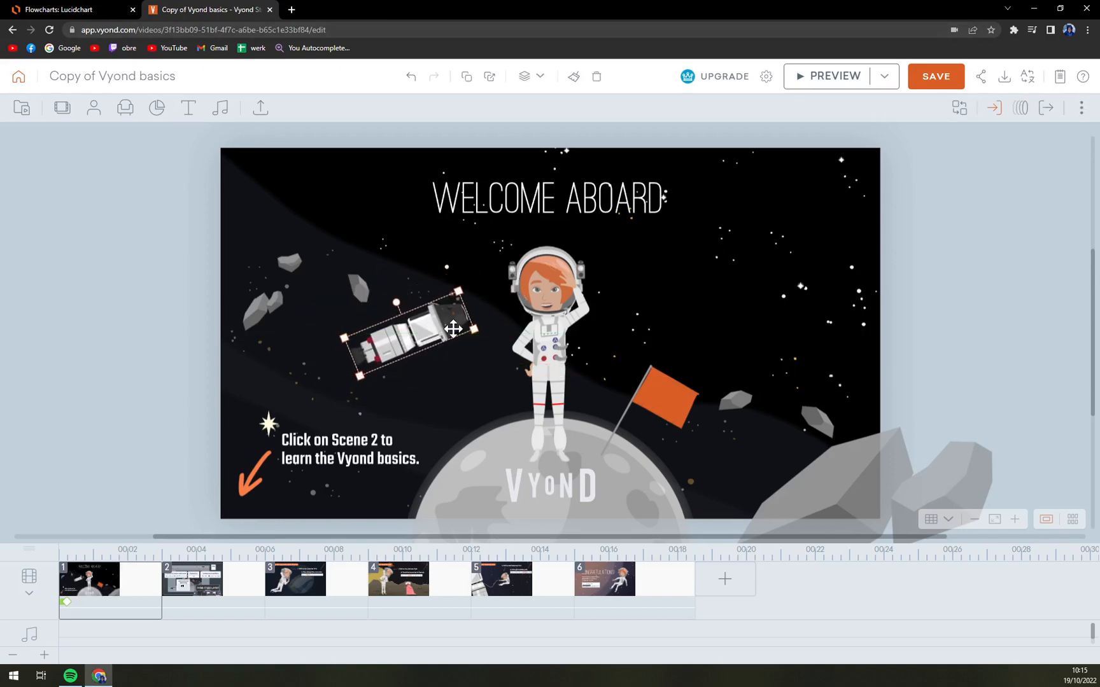
{"action": "mouse_move", "coordinate": [453, 353]}
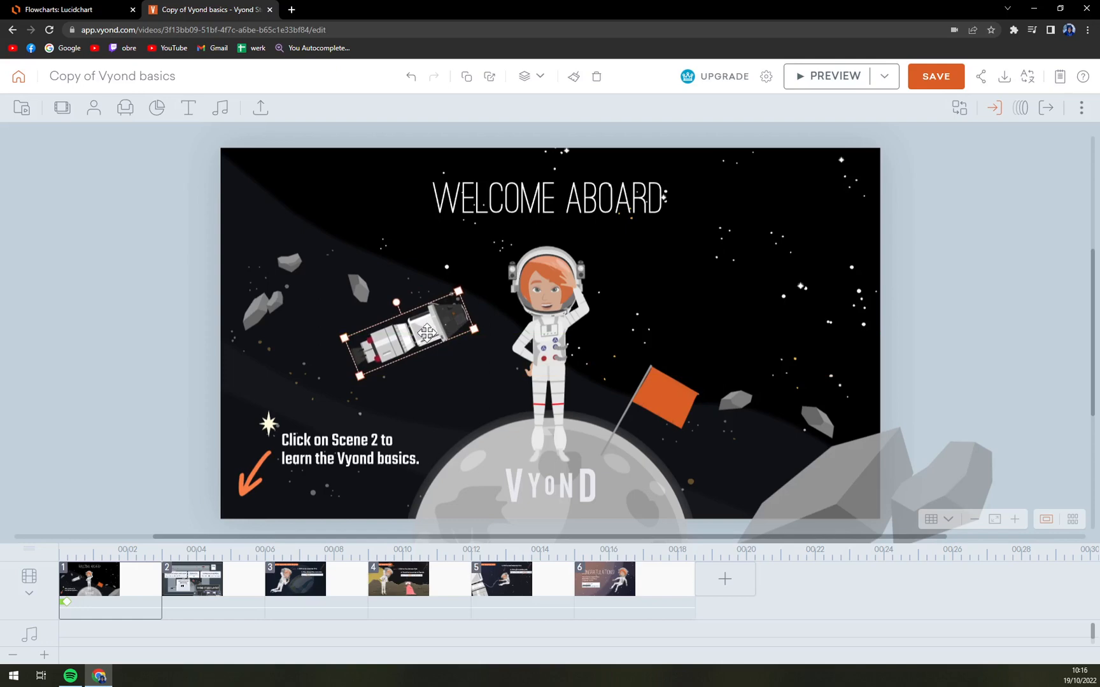
{"action": "mouse_move", "coordinate": [224, 648]}
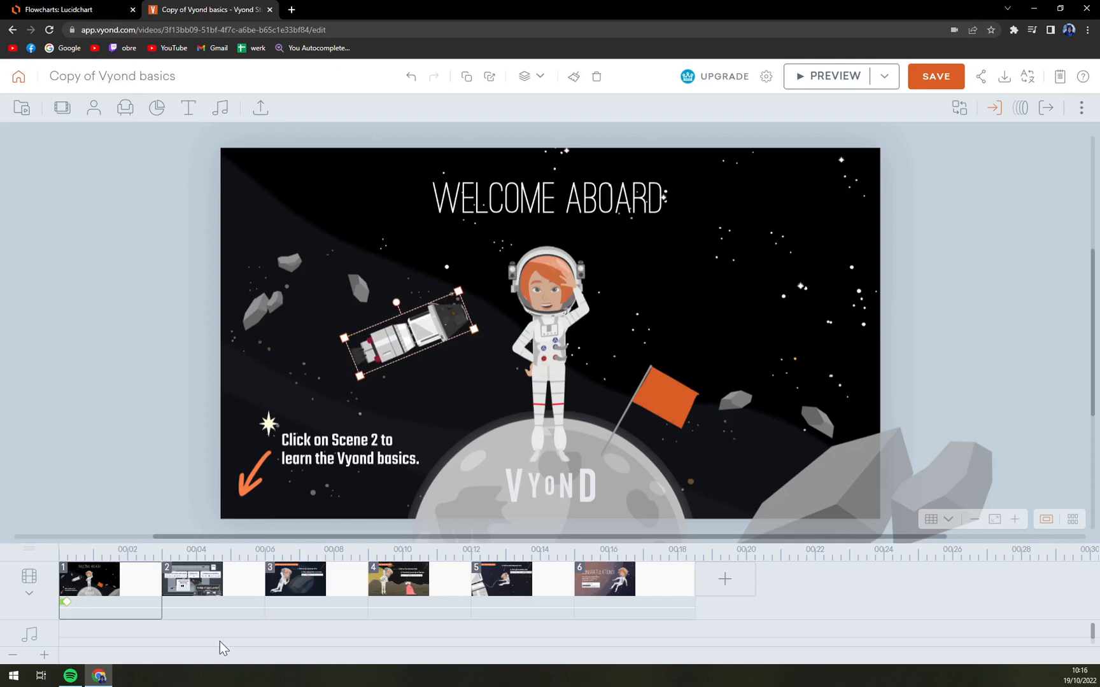
{"action": "mouse_move", "coordinate": [133, 651]}
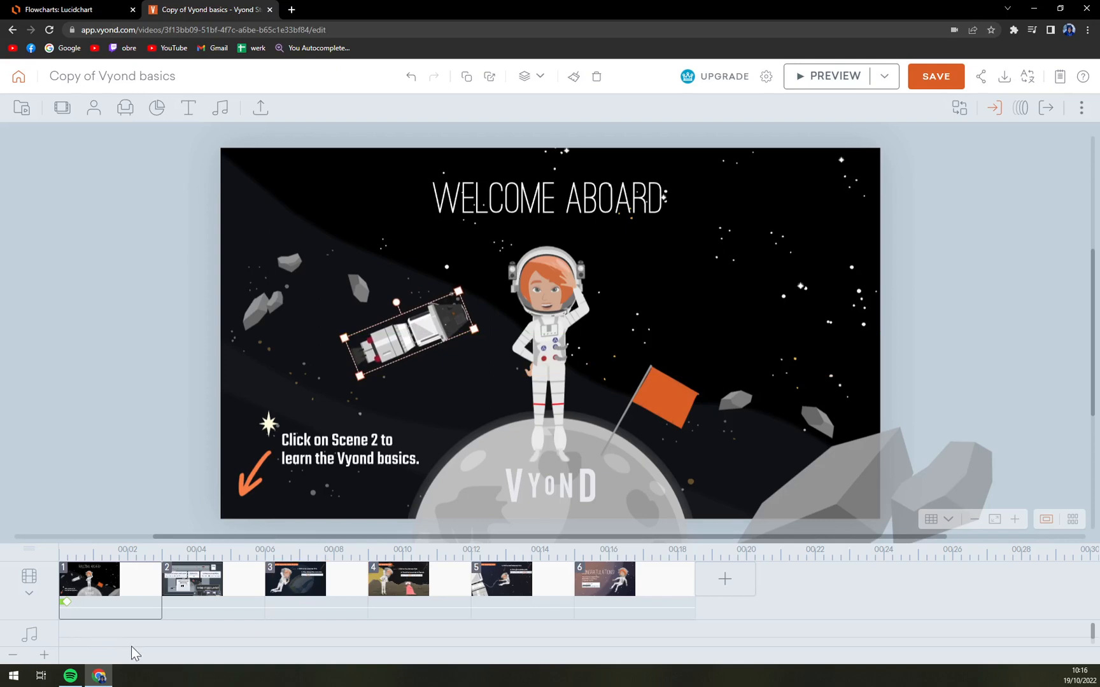
{"action": "mouse_move", "coordinate": [79, 637]}
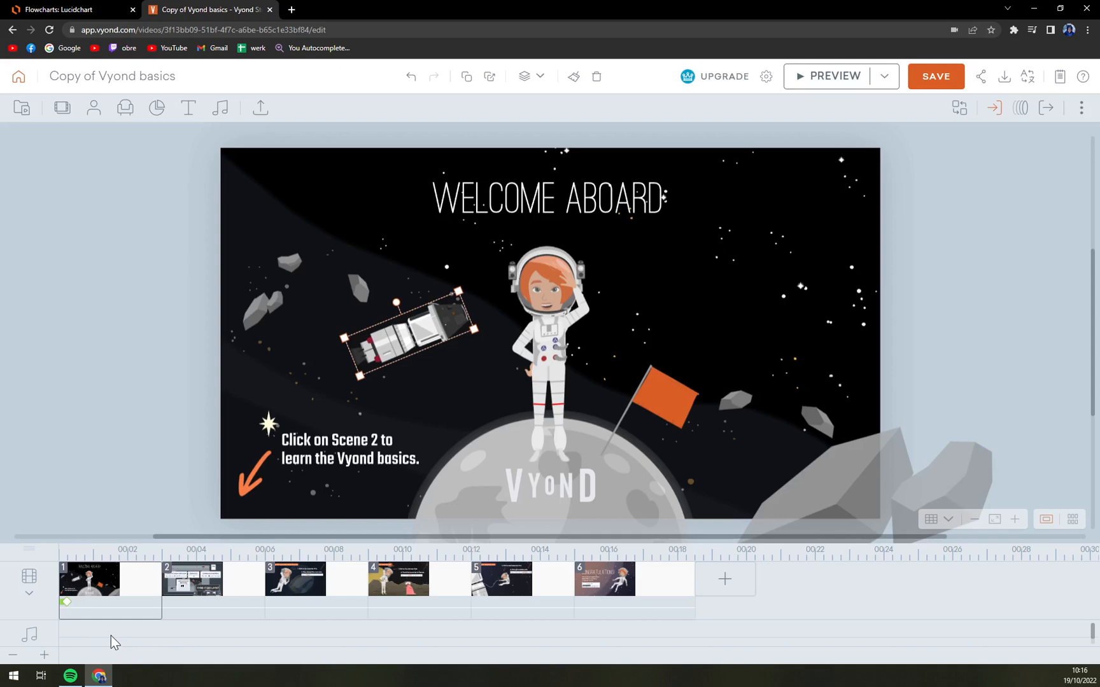
{"action": "mouse_move", "coordinate": [155, 107]}
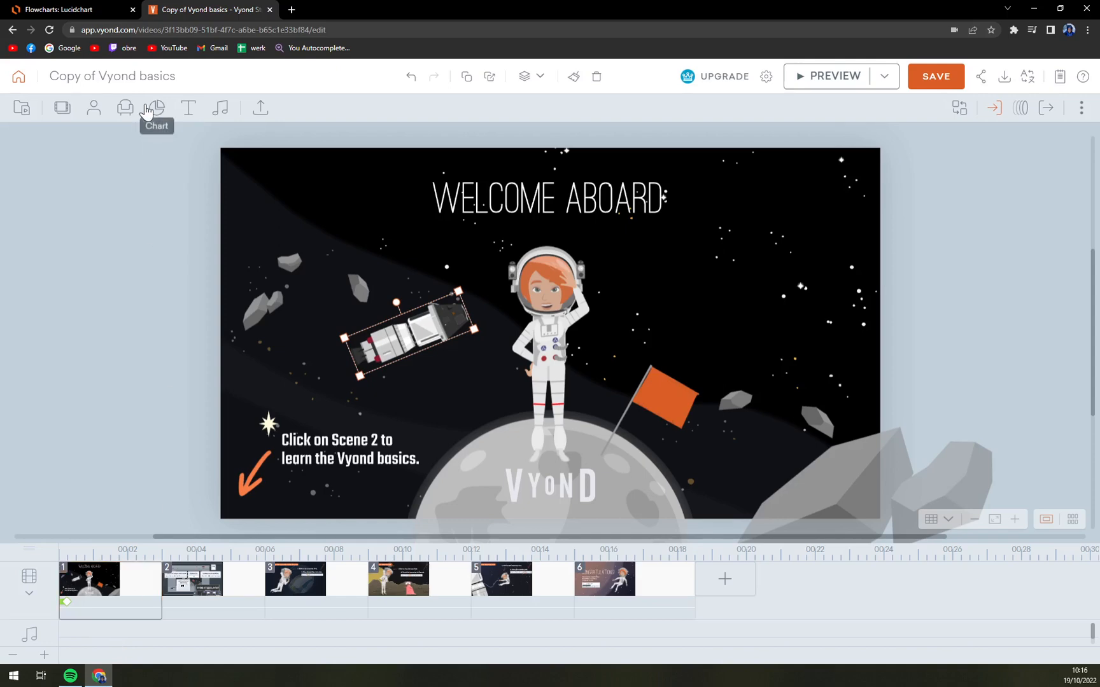
- Start a new mic voice recording from the Audio tool's Add Audio option
{"action": "left_click", "coordinate": [936, 77]}
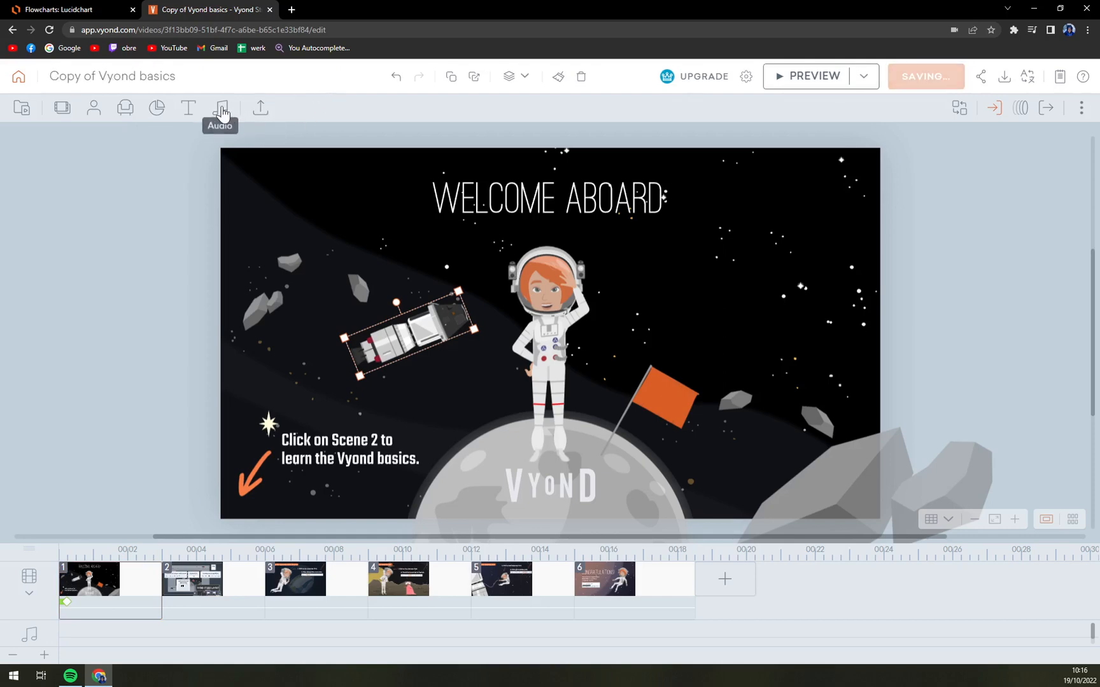
{"action": "left_click", "coordinate": [221, 107]}
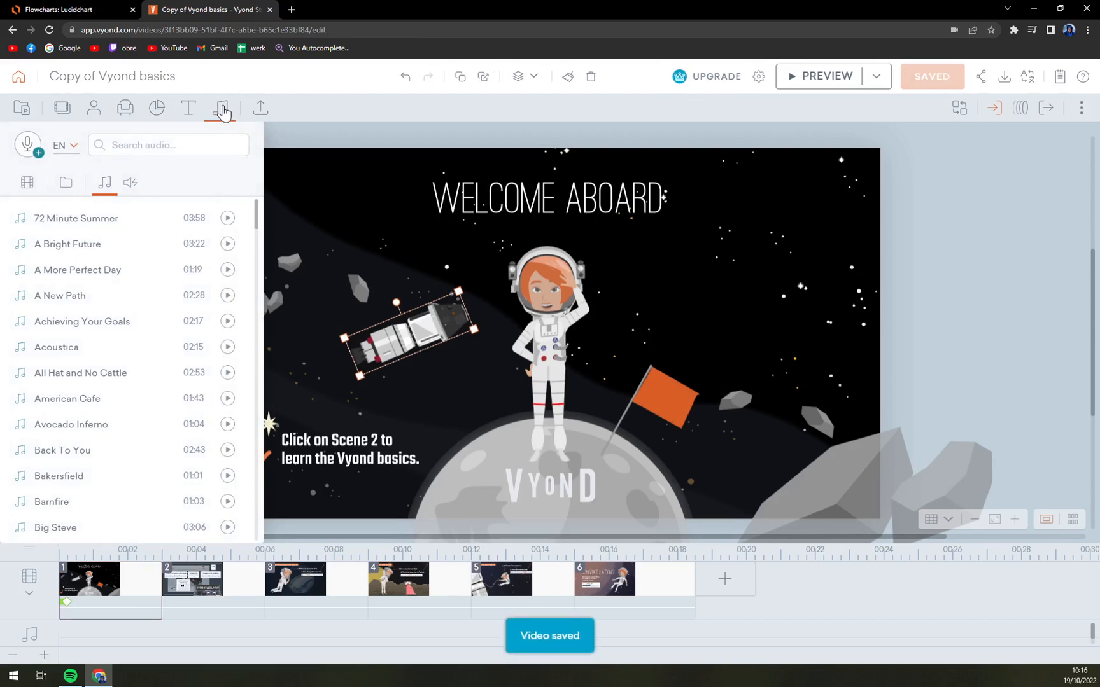
{"action": "mouse_move", "coordinate": [27, 145]}
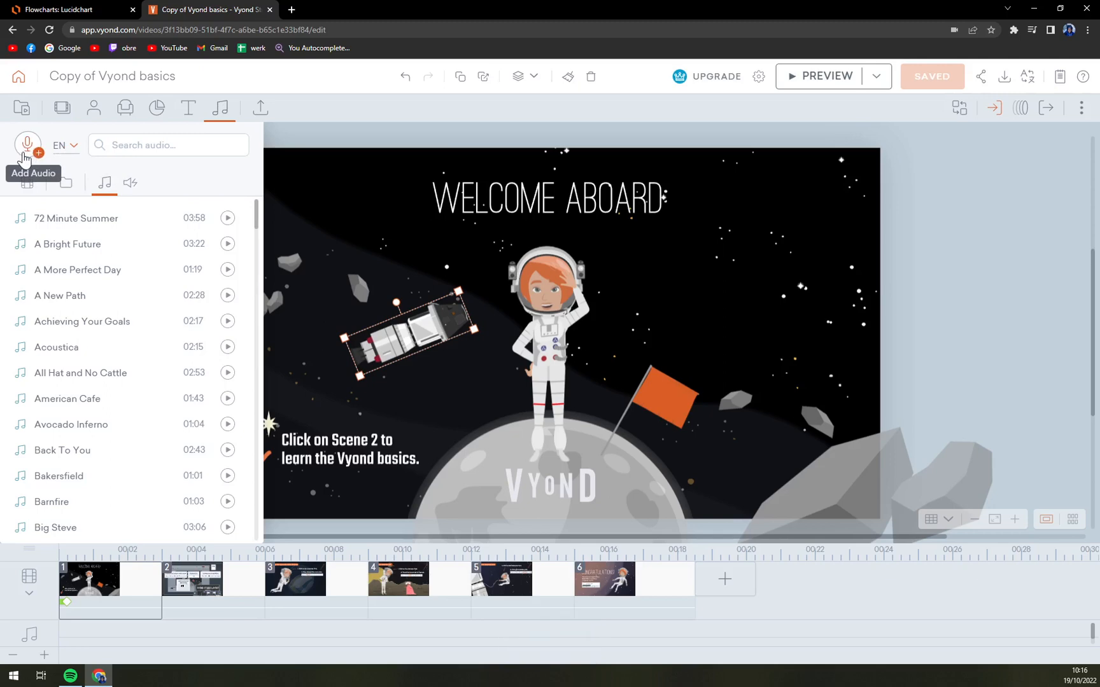
{"action": "left_click", "coordinate": [27, 145]}
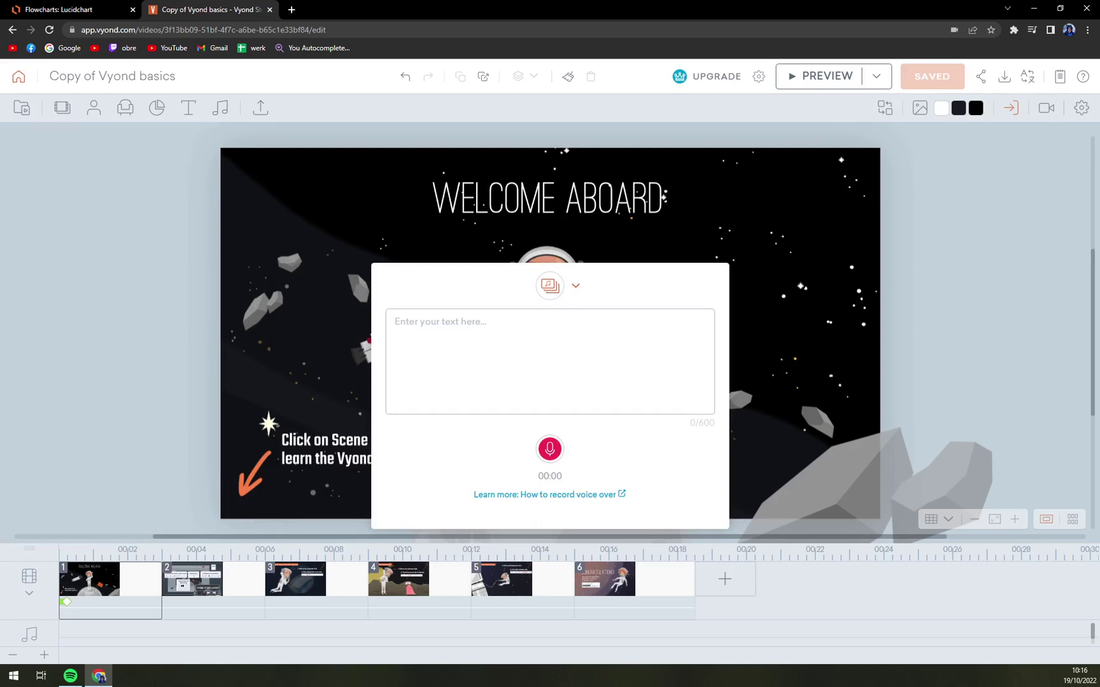
{"action": "mouse_move", "coordinate": [549, 450]}
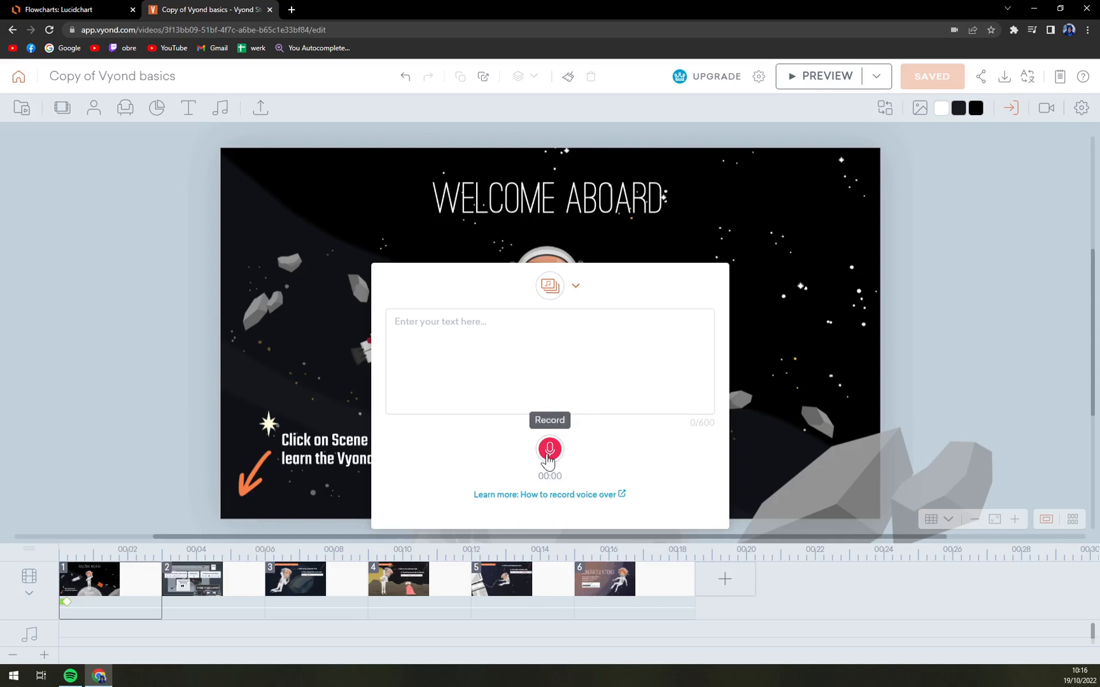
- Record from the microphone and stop the take at 00:18
{"action": "left_click", "coordinate": [550, 448]}
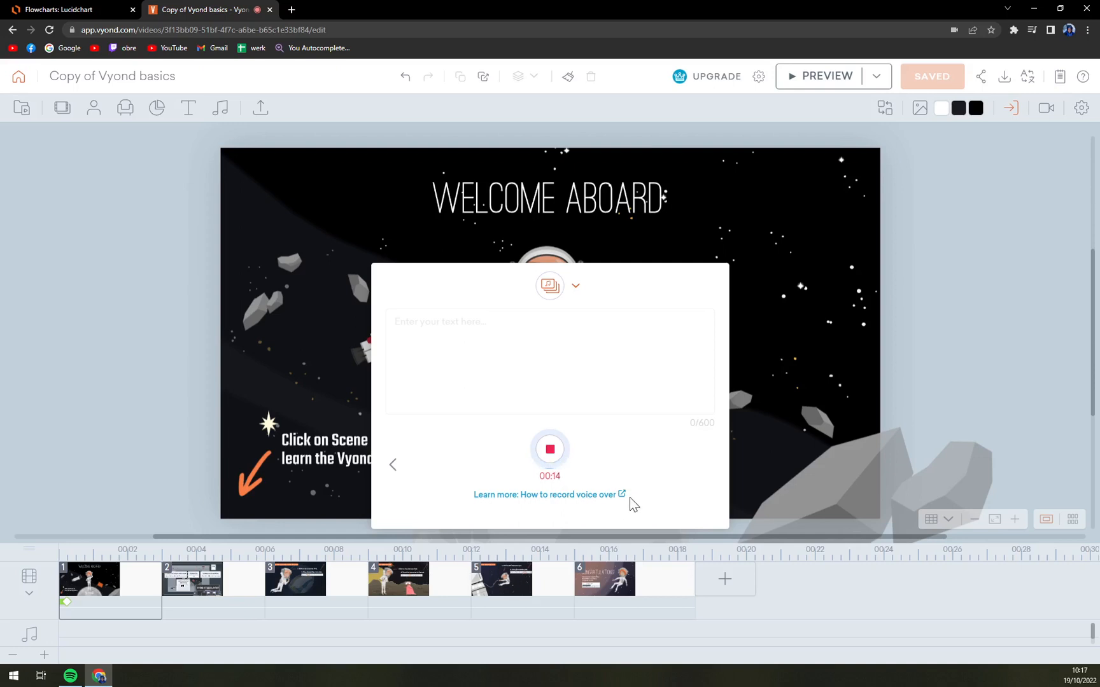
{"action": "mouse_move", "coordinate": [683, 566]}
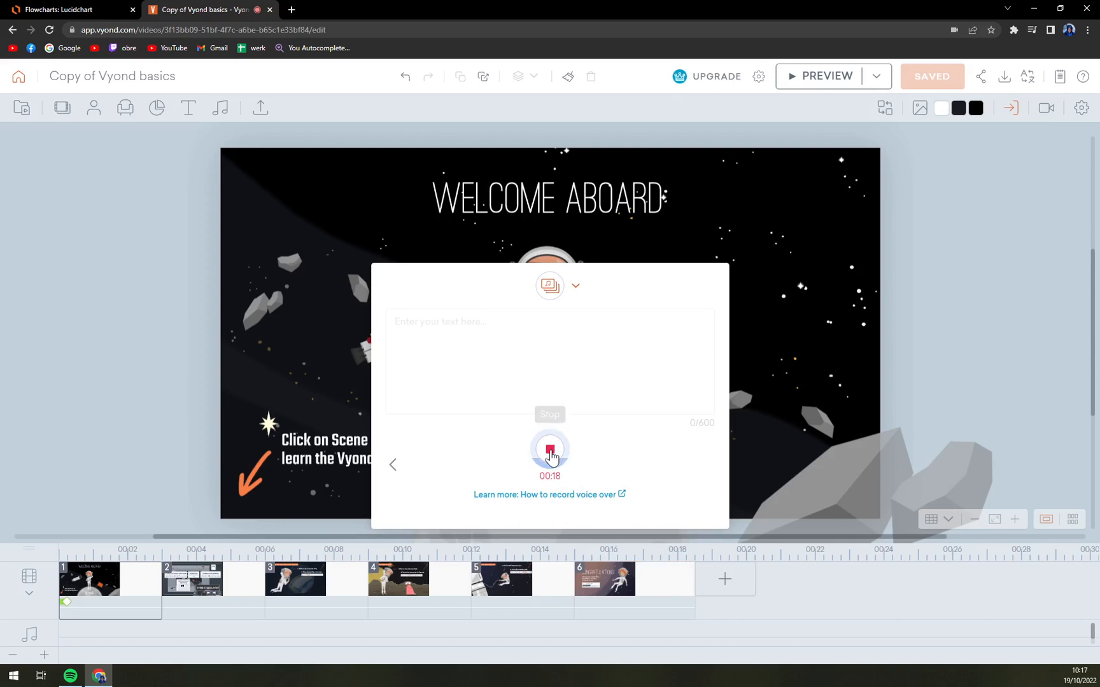
{"action": "left_click", "coordinate": [550, 451]}
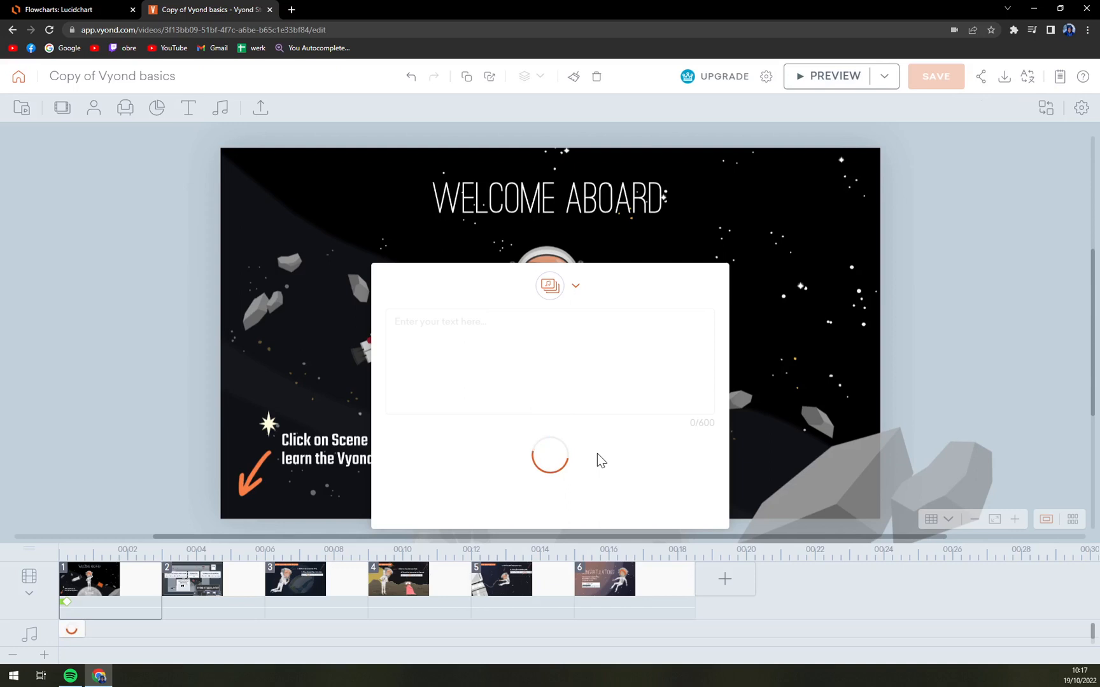
{"action": "mouse_move", "coordinate": [363, 647]}
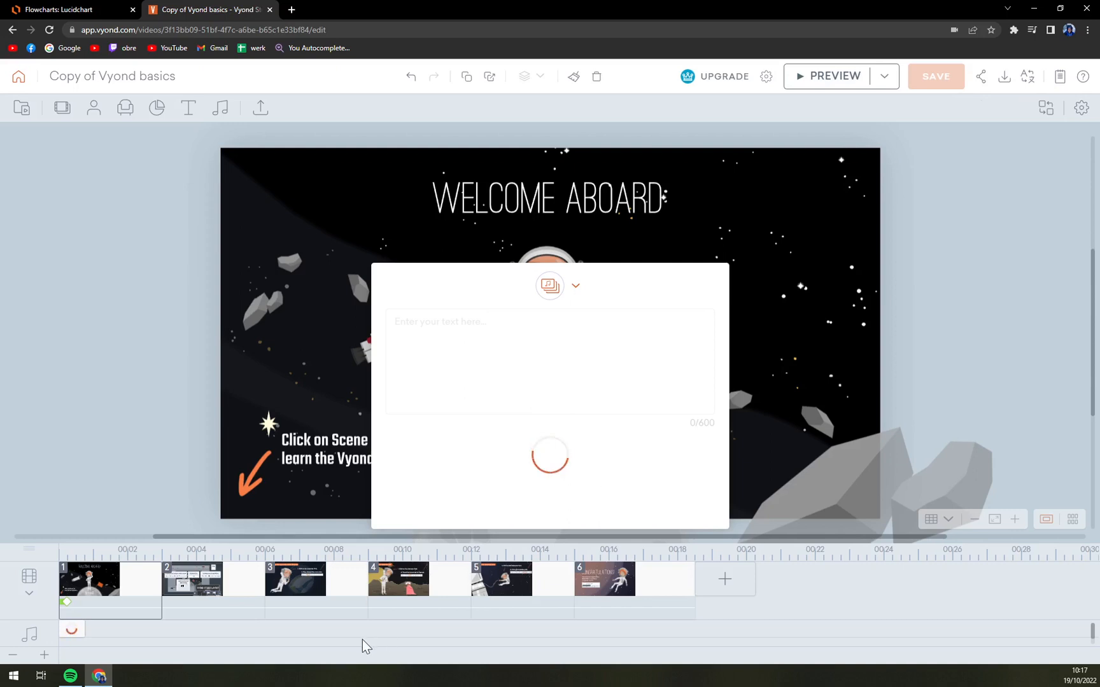
{"action": "mouse_move", "coordinate": [326, 641]}
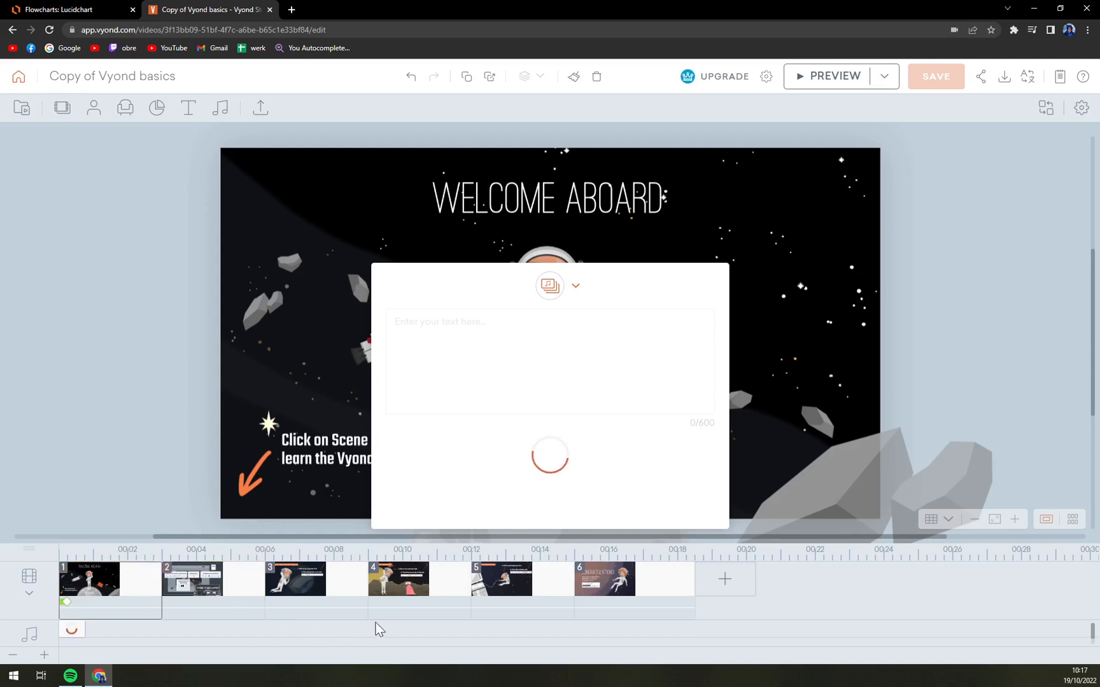
- Let Mic recording 285 finish processing onto the audio timeline beneath the scenes
{"action": "left_click", "coordinate": [400, 581]}
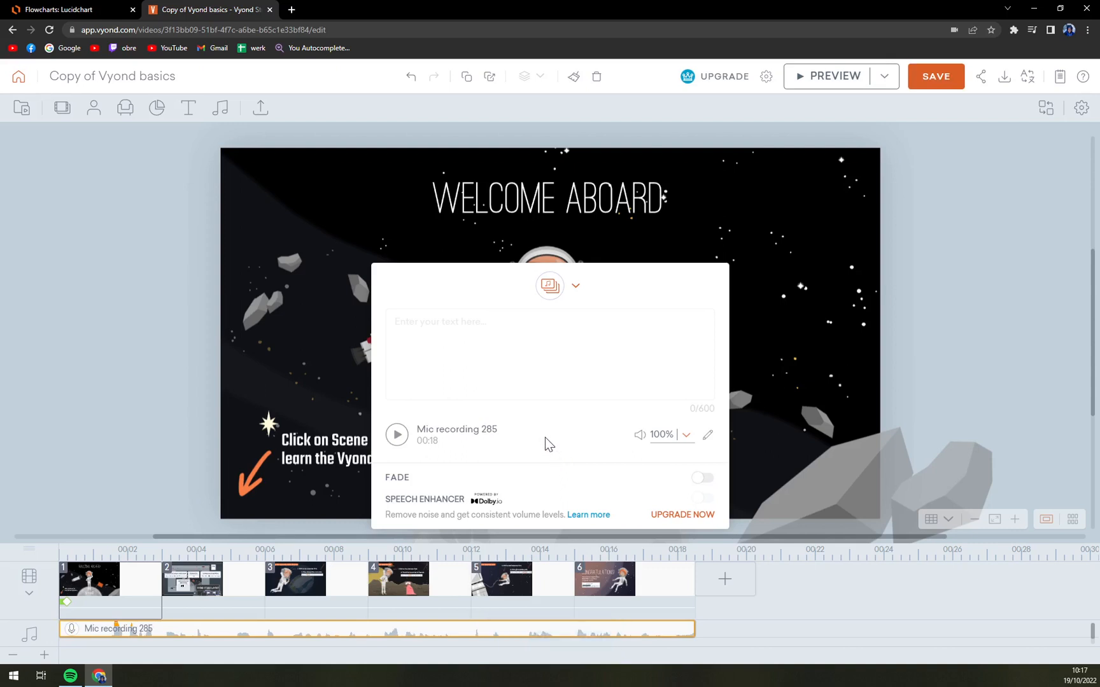
{"action": "mouse_move", "coordinate": [695, 438]}
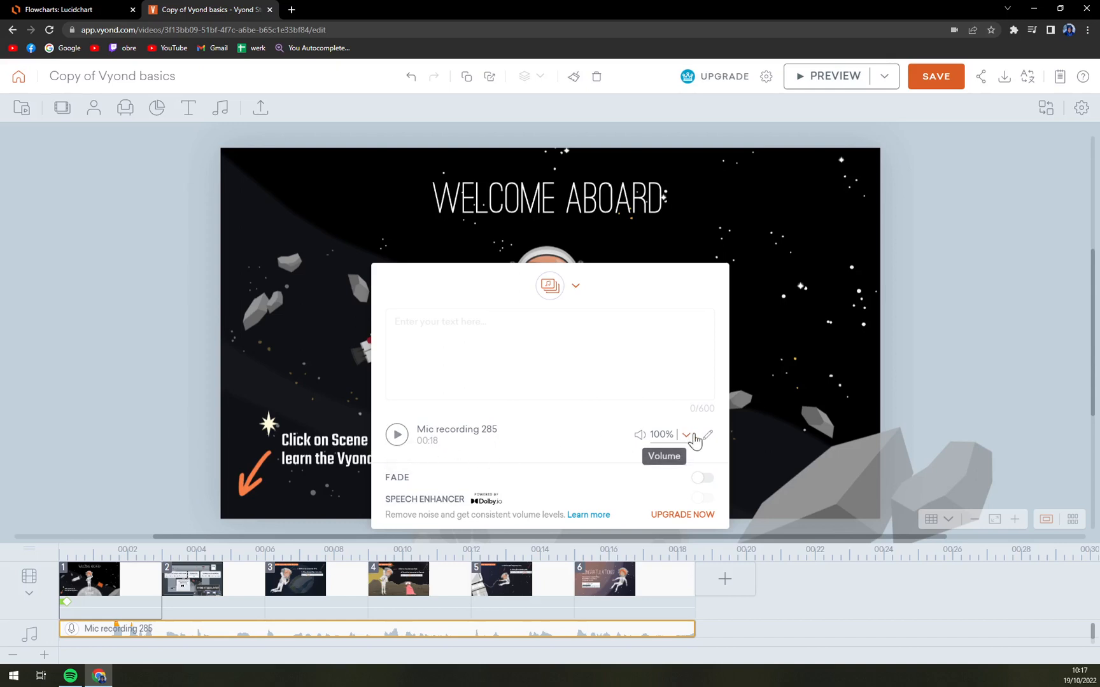
- Set the mic recording's volume to 50% from the Volume dropdown
{"action": "left_click", "coordinate": [686, 436]}
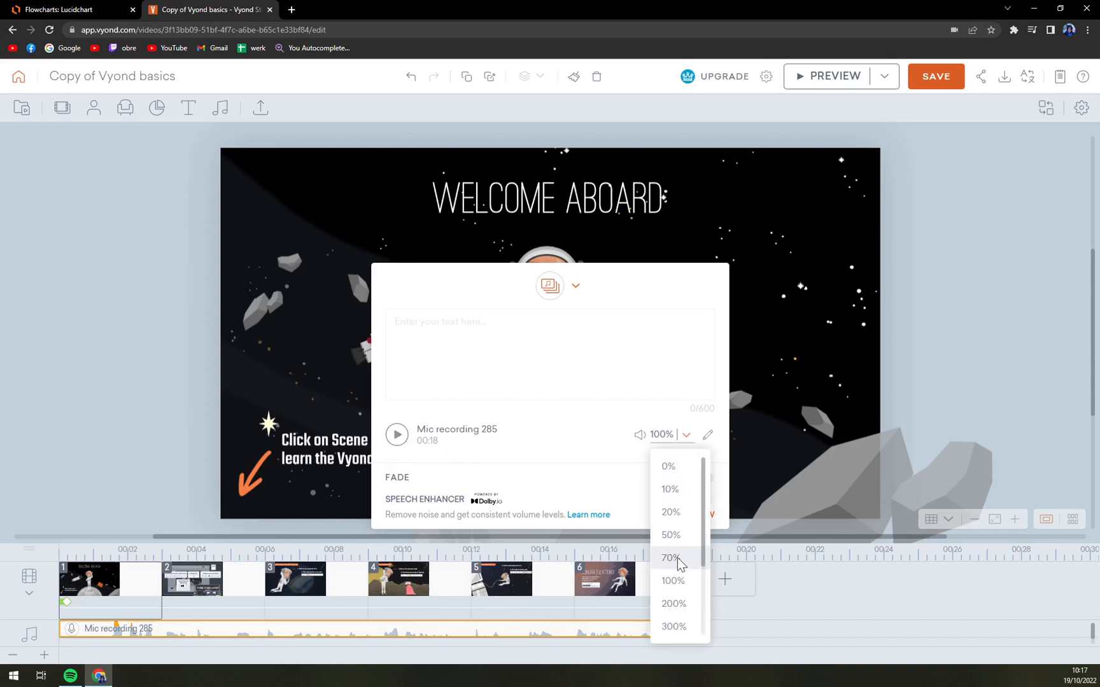
{"action": "left_click", "coordinate": [667, 535]}
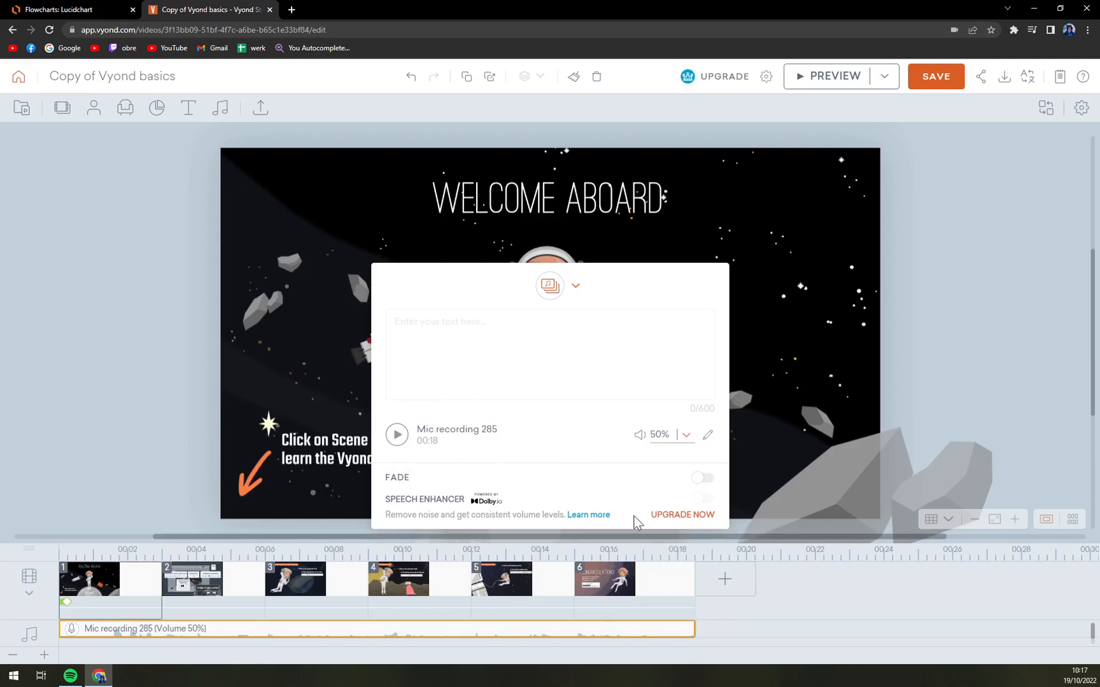
{"action": "mouse_move", "coordinate": [397, 435]}
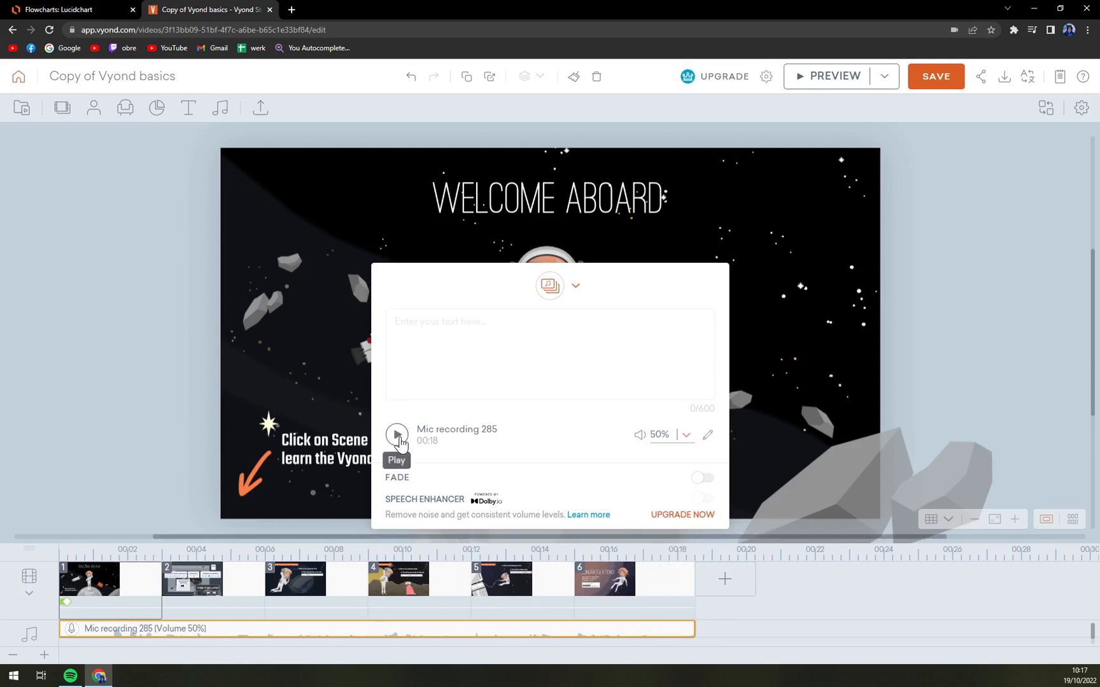
{"action": "left_click", "coordinate": [397, 435]}
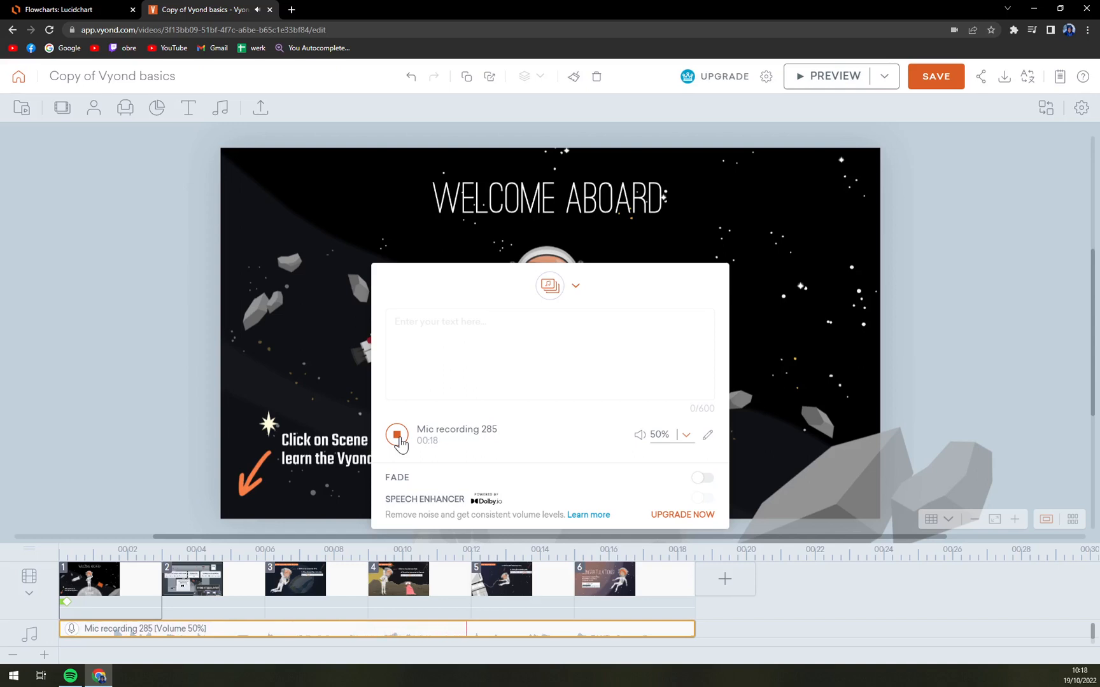
{"action": "left_click", "coordinate": [397, 436]}
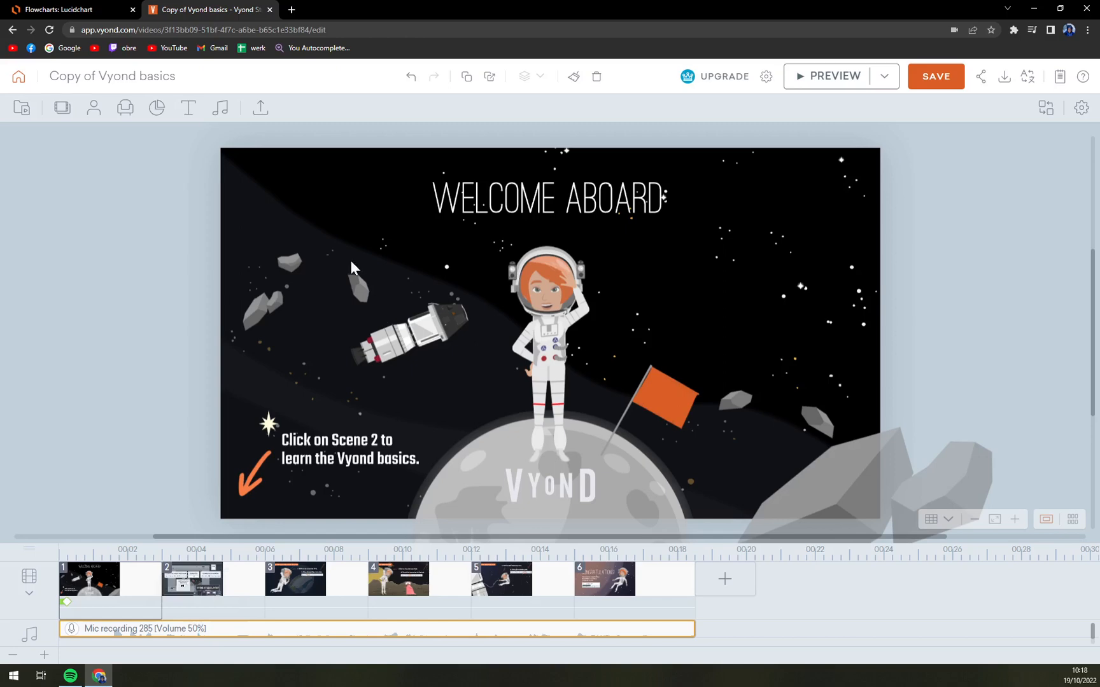
{"action": "mouse_move", "coordinate": [310, 263]}
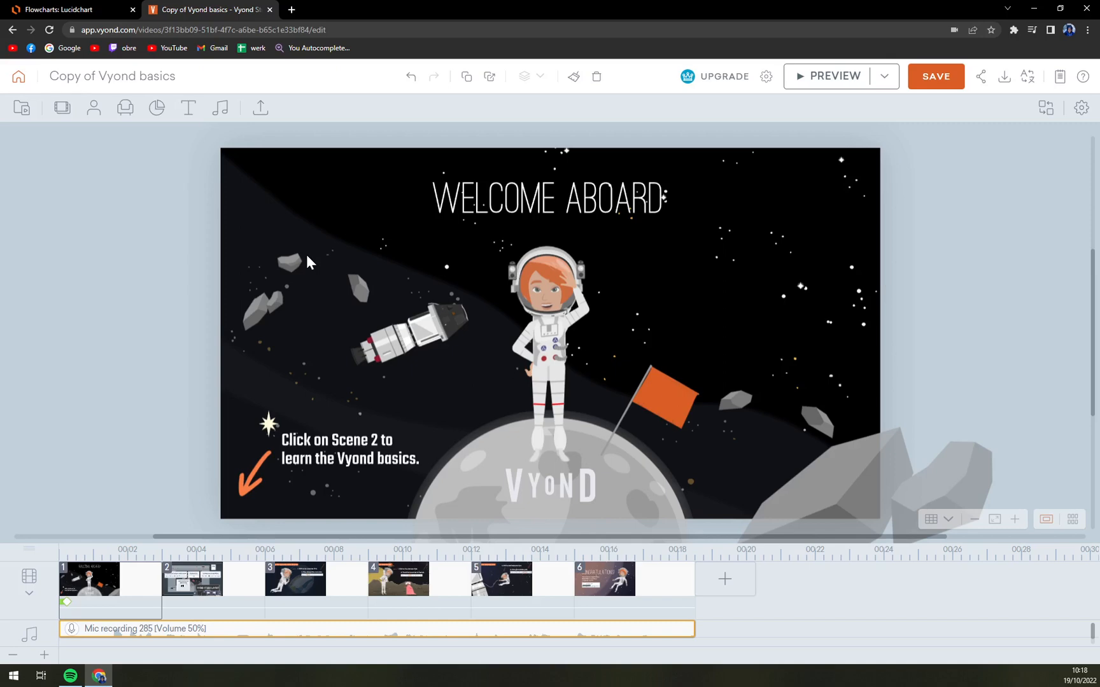
{"action": "mouse_move", "coordinate": [384, 272]}
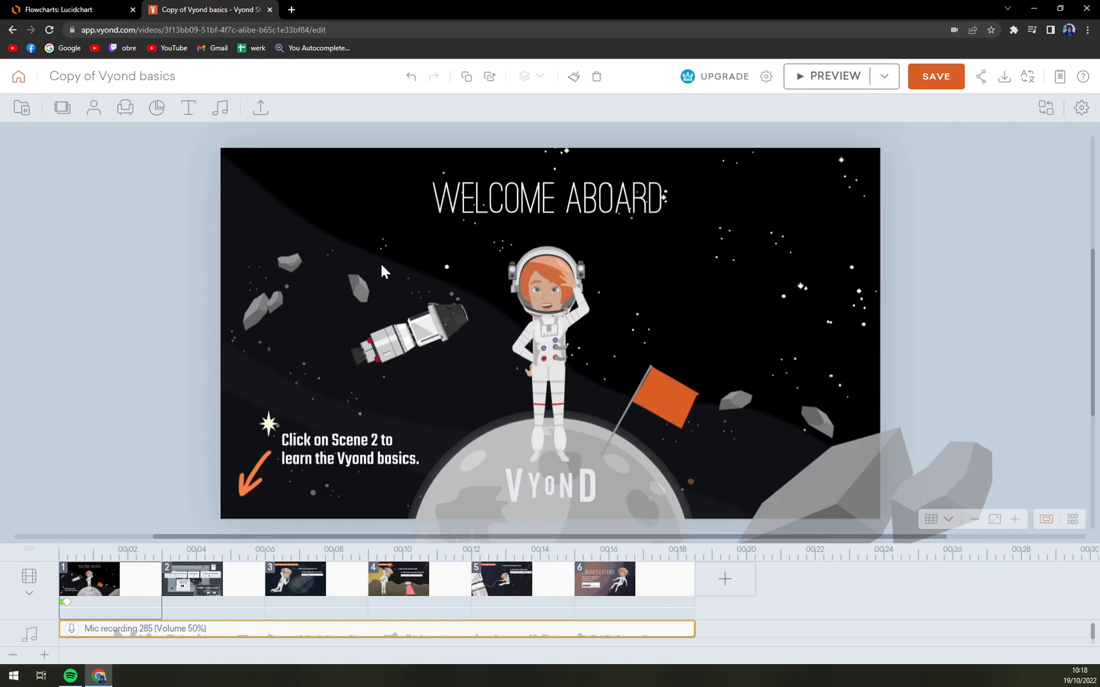
{"action": "mouse_move", "coordinate": [410, 272]}
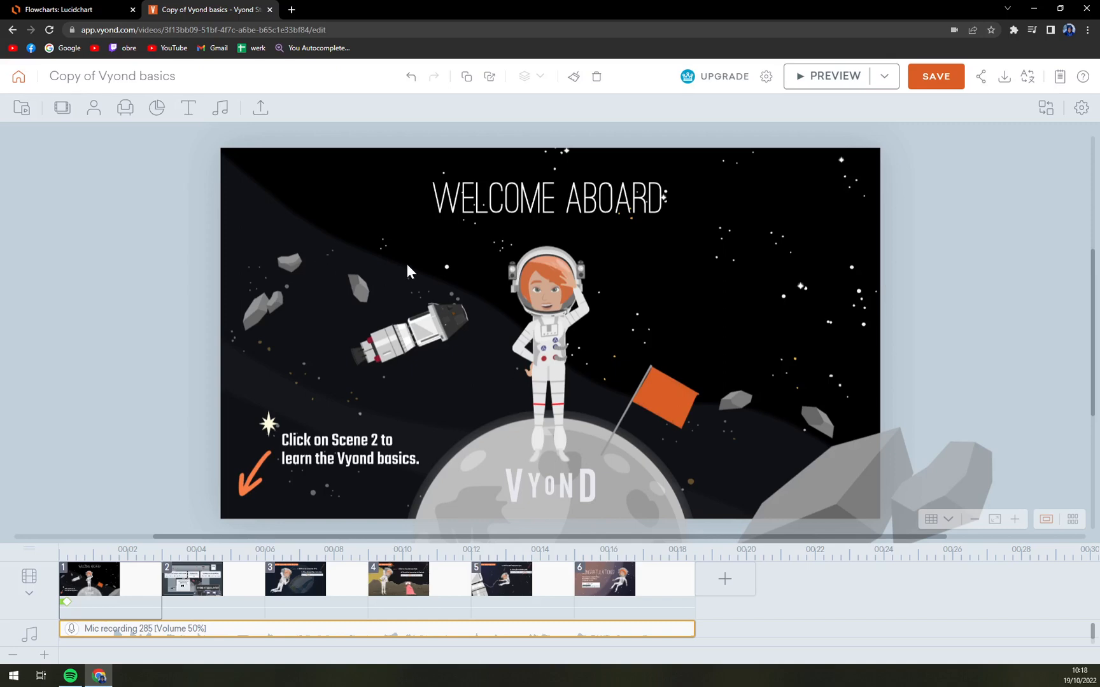